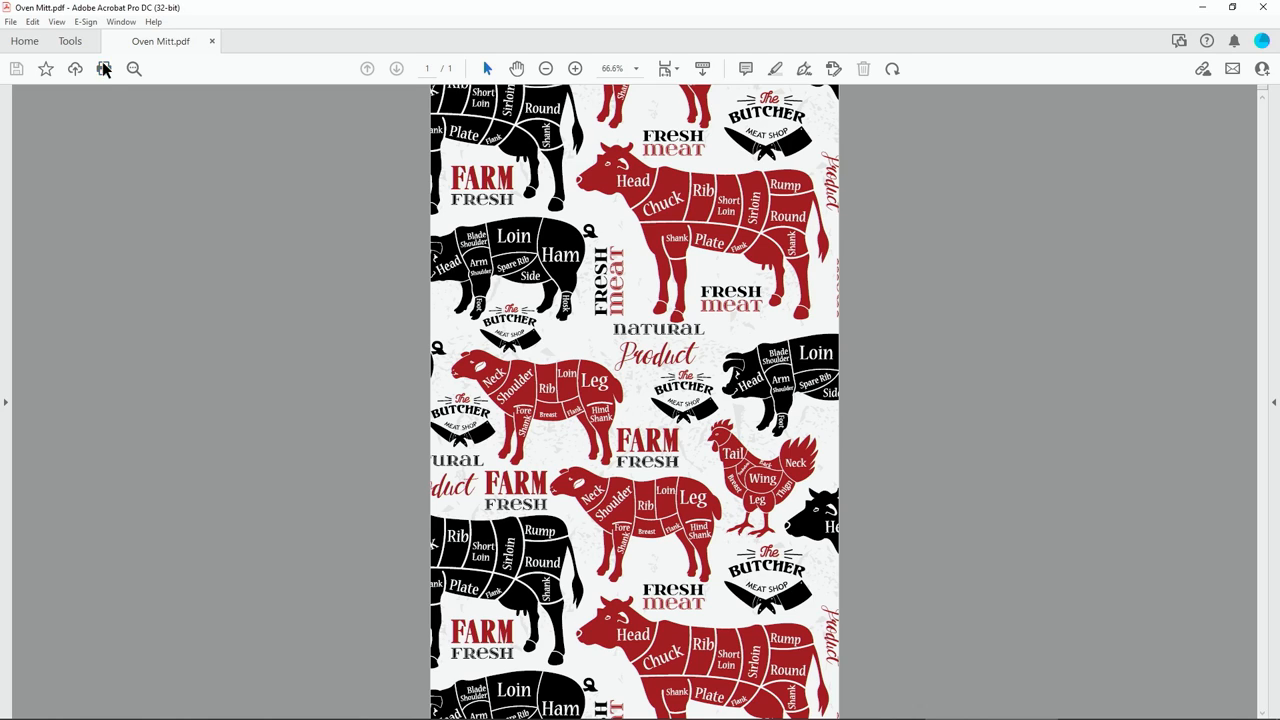
Bring up the Print dialog for the Oven Mitt PDF.
{"action": "left_click", "coordinate": [104, 68]}
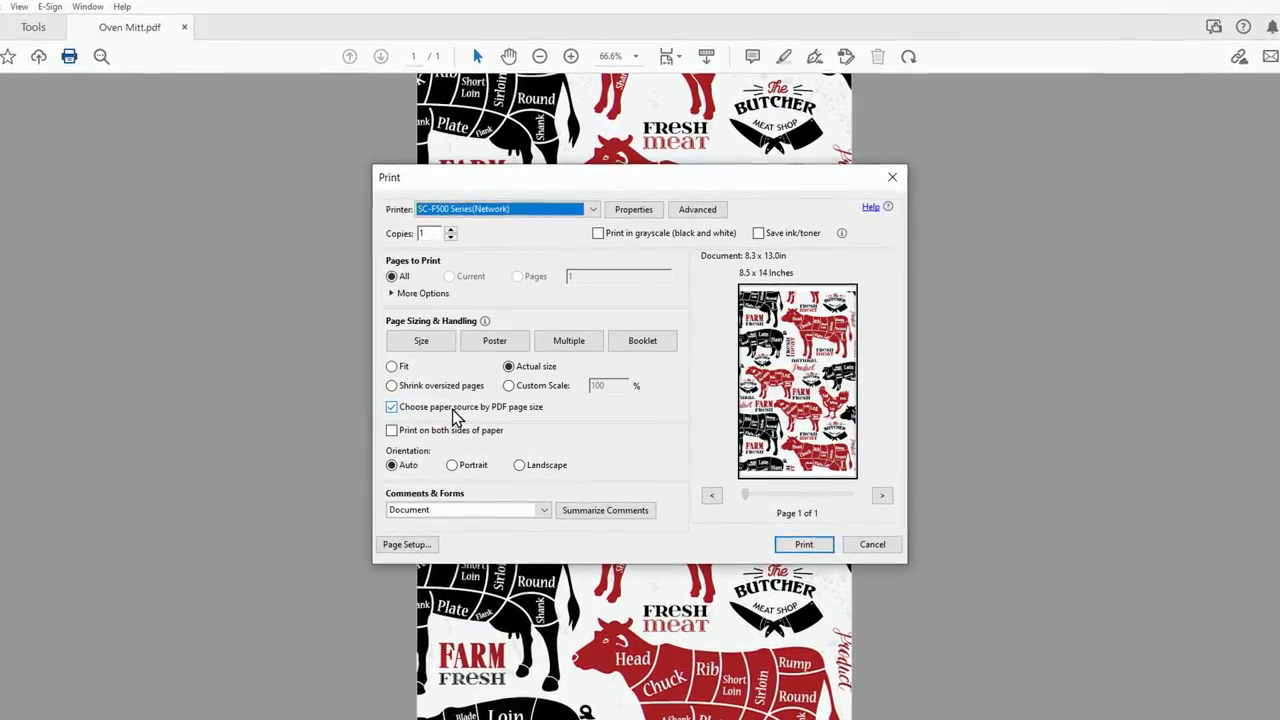
Set Media Type to Use Printer Settings in printer properties and print to the SC-F500.
{"action": "left_click", "coordinate": [633, 209]}
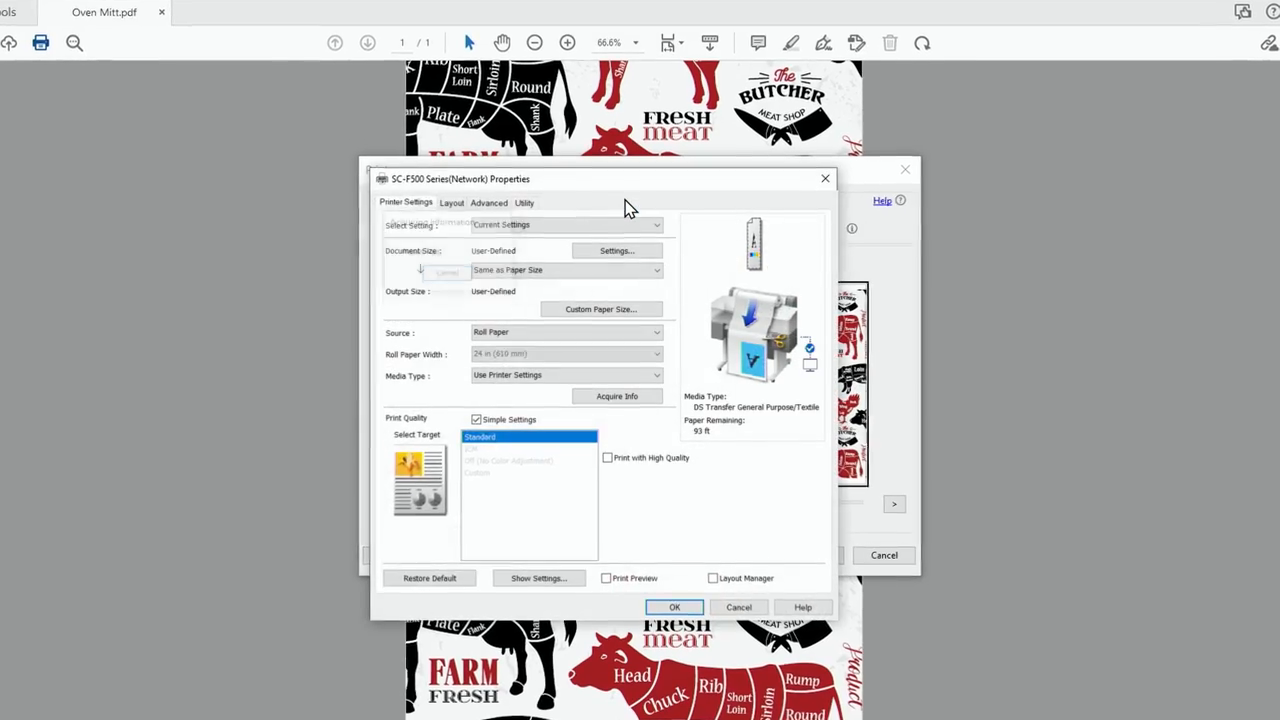
{"action": "left_click", "coordinate": [565, 375]}
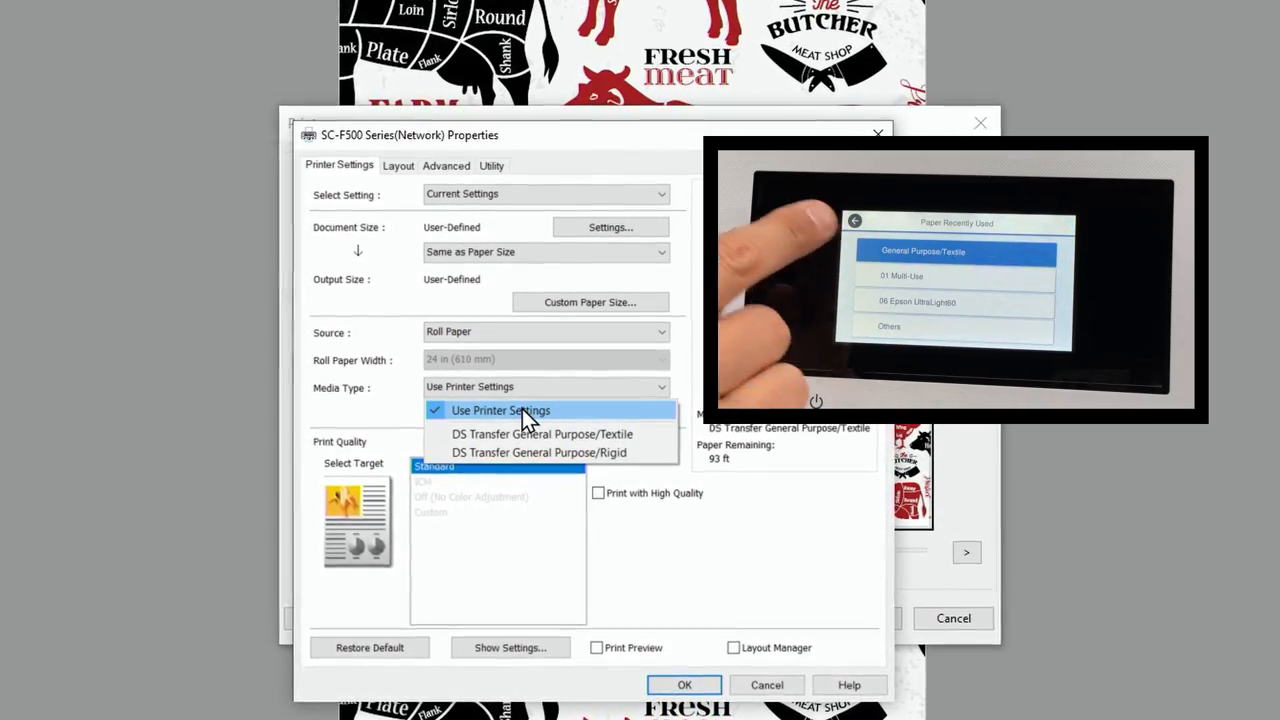
{"action": "left_click", "coordinate": [500, 410]}
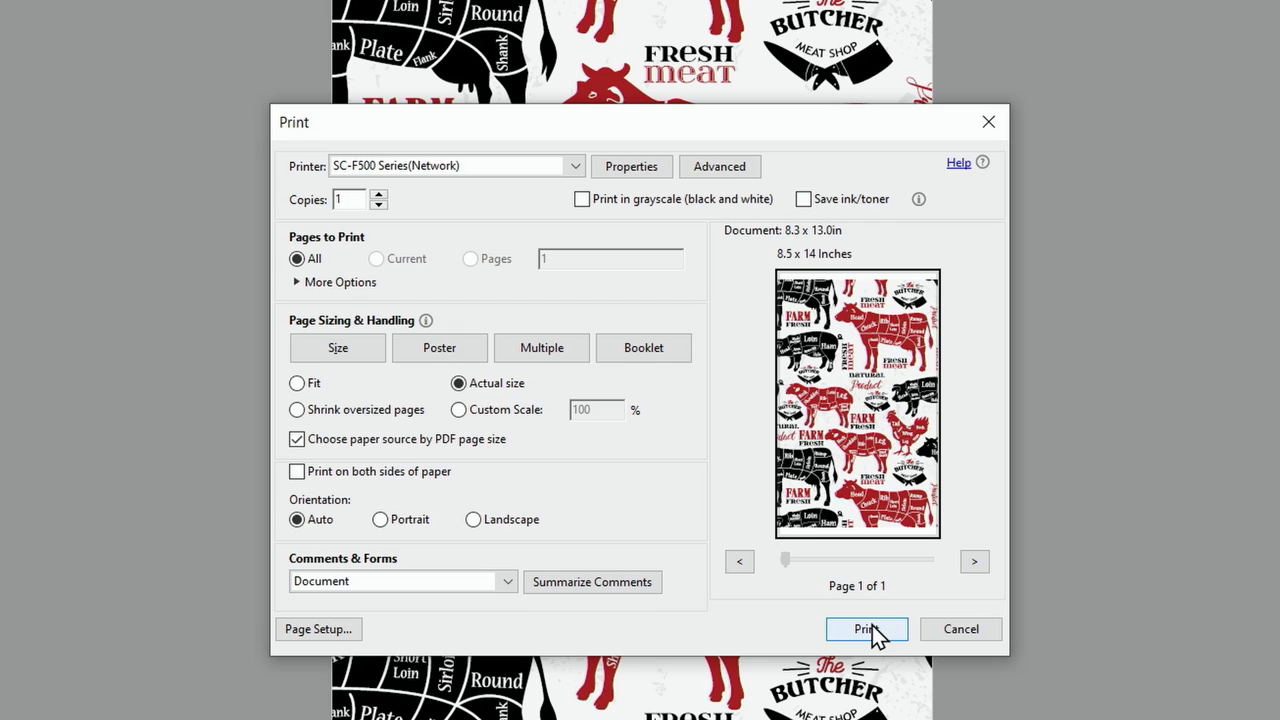
{"action": "left_click", "coordinate": [866, 628]}
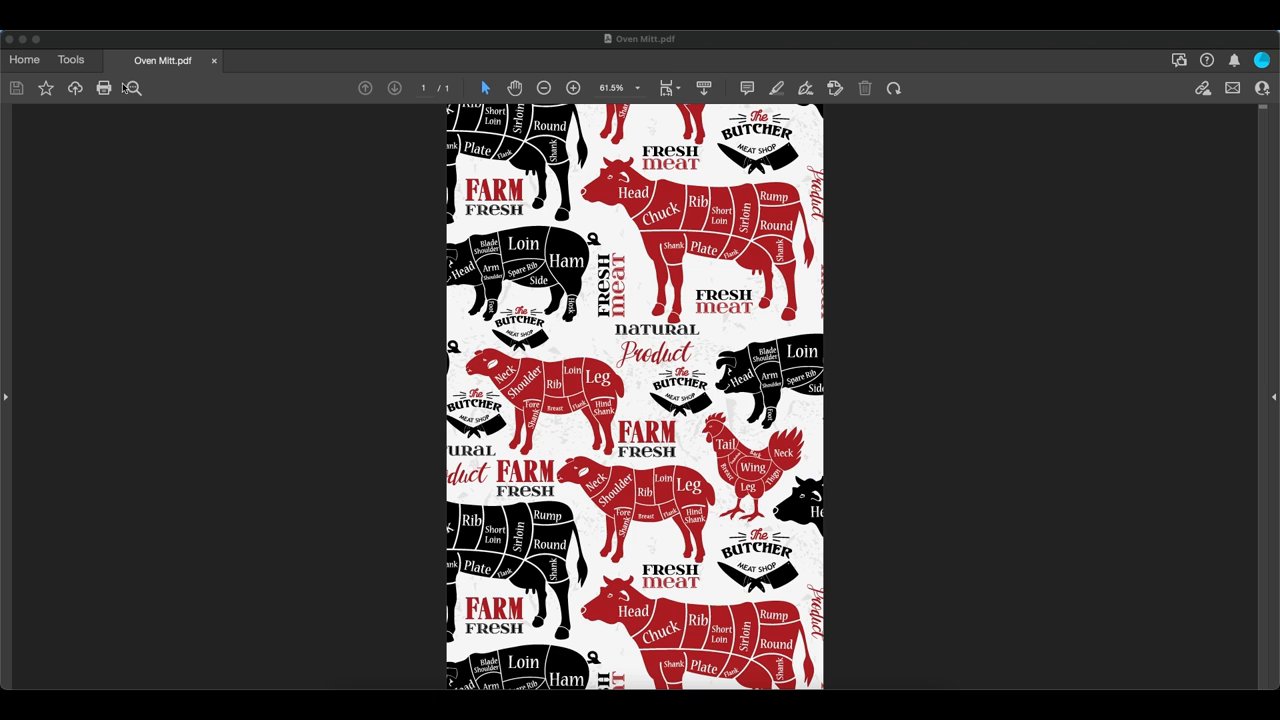
Open the macOS Print dialog and show the Layout pop-up menu of option panels.
{"action": "left_click", "coordinate": [104, 88]}
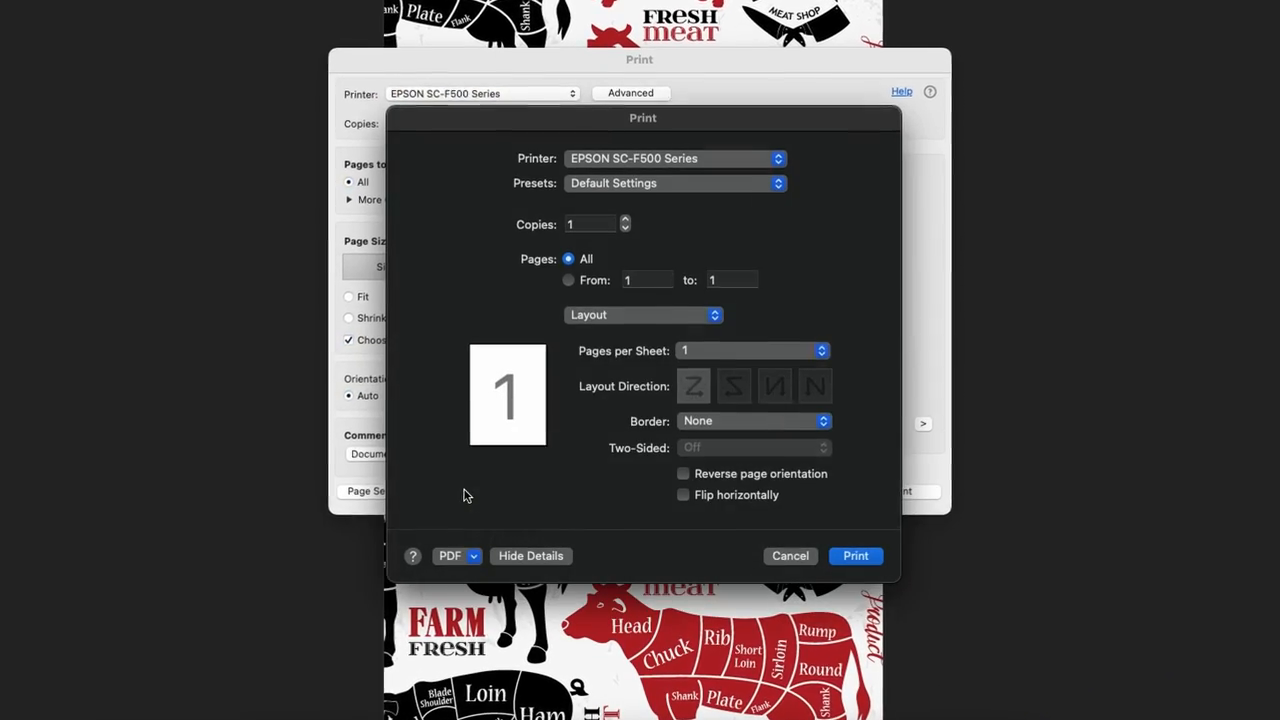
{"action": "left_click", "coordinate": [643, 315]}
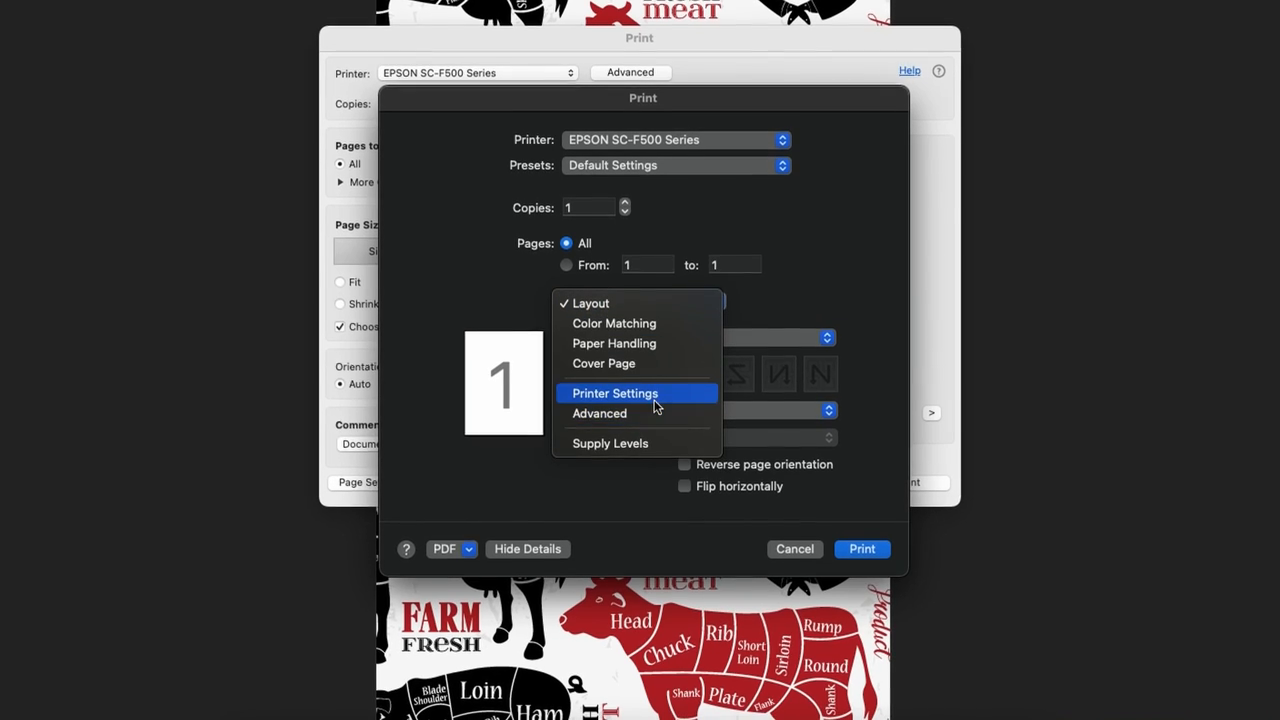
Switch to the Printer Settings panel and keep Media Type on Use Printer Settings.
{"action": "left_click", "coordinate": [615, 392]}
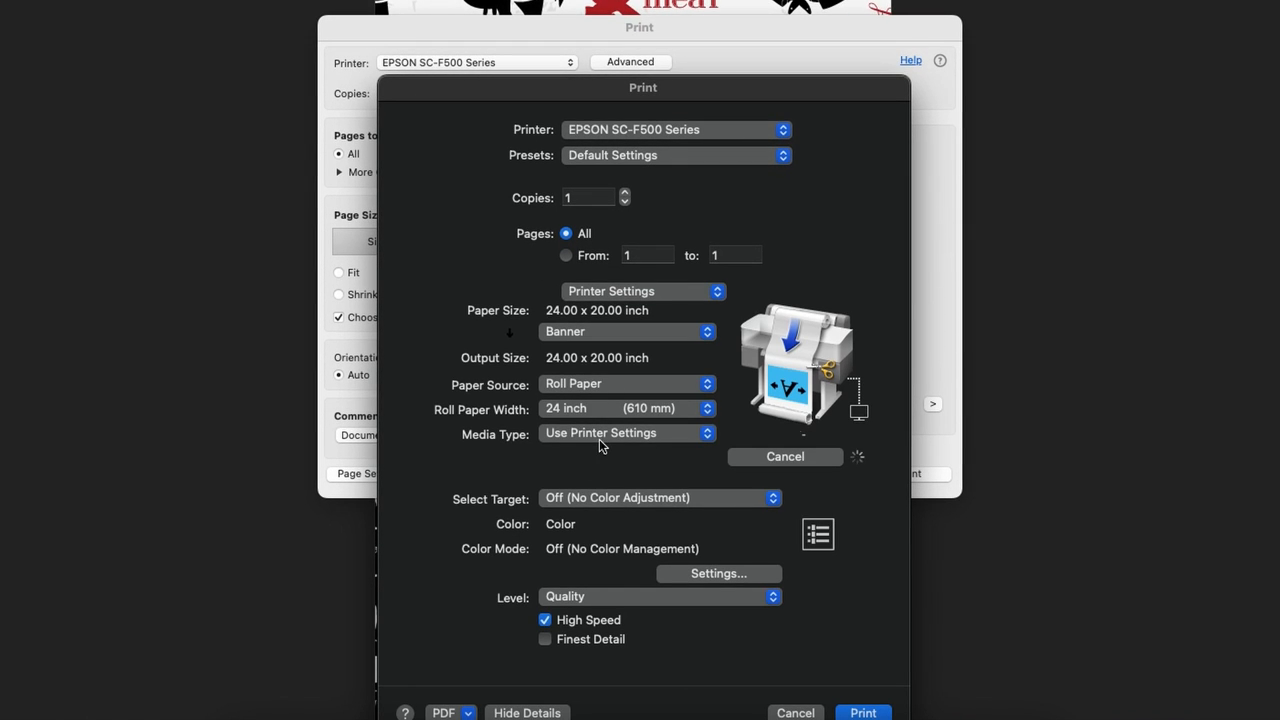
{"action": "left_click", "coordinate": [627, 433]}
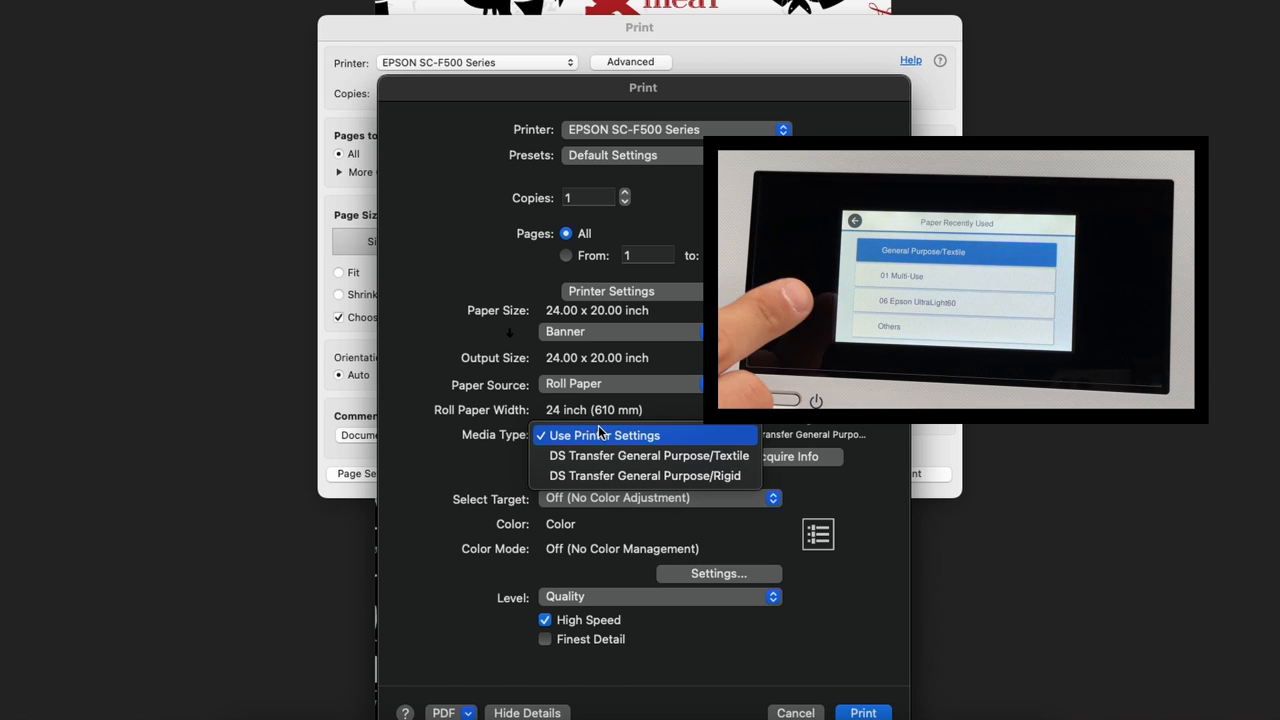
{"action": "left_click", "coordinate": [604, 434]}
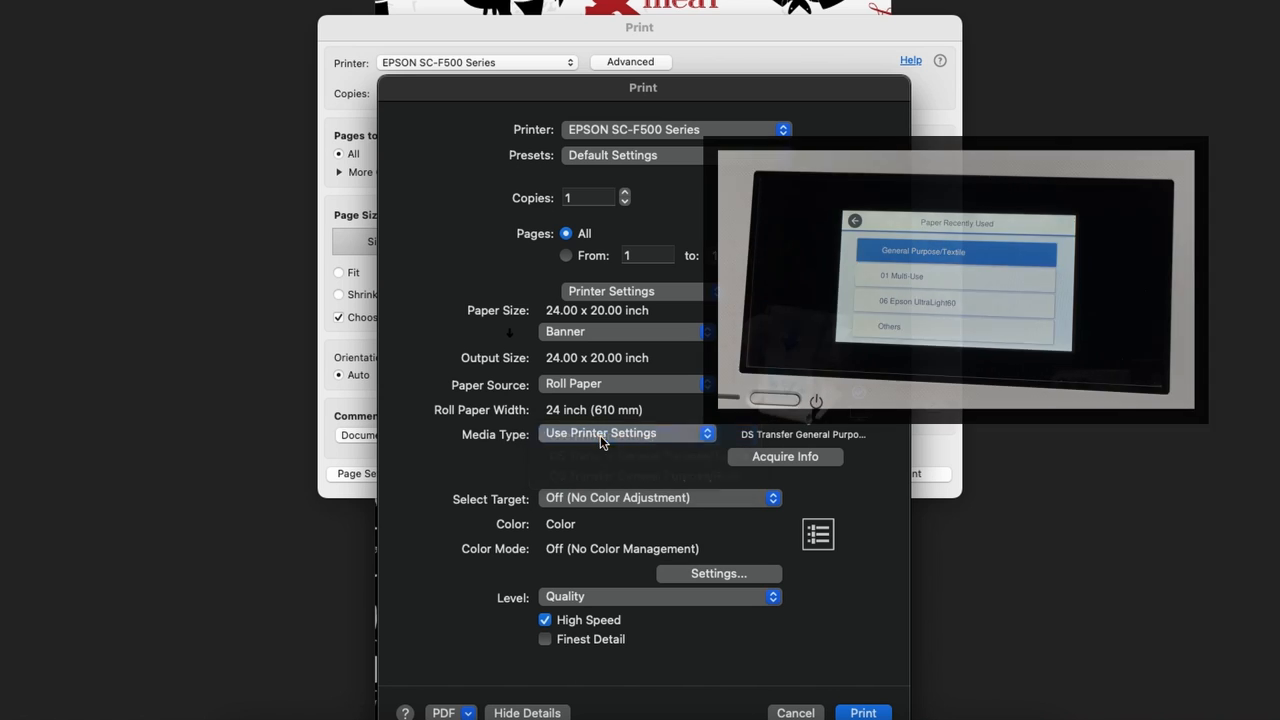